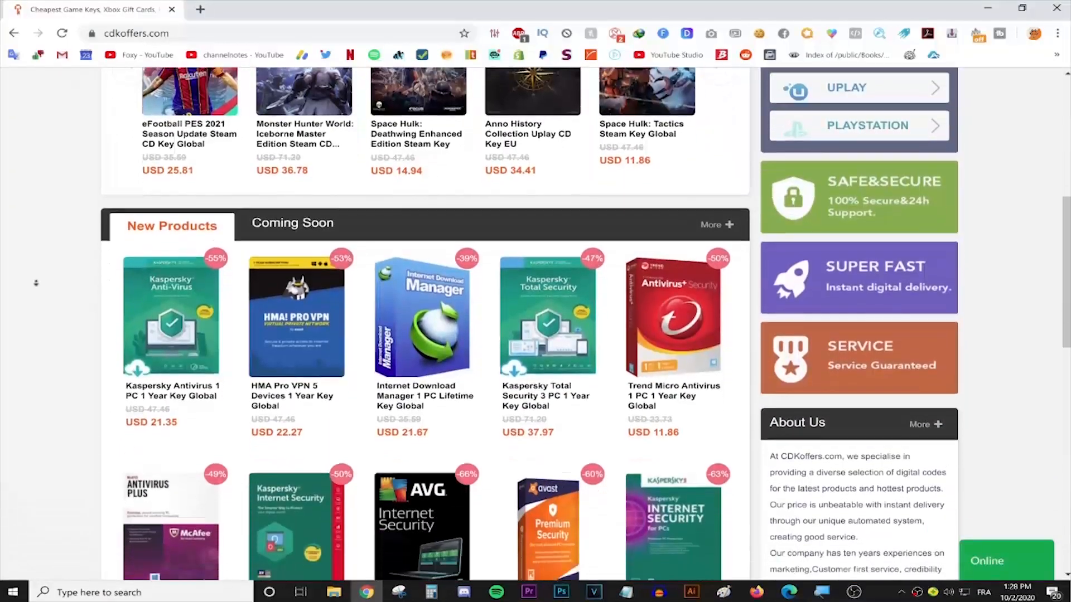
- Launch Matchmaking Server Picker.exe from the desktop to show its server map
scroll("down", 3)
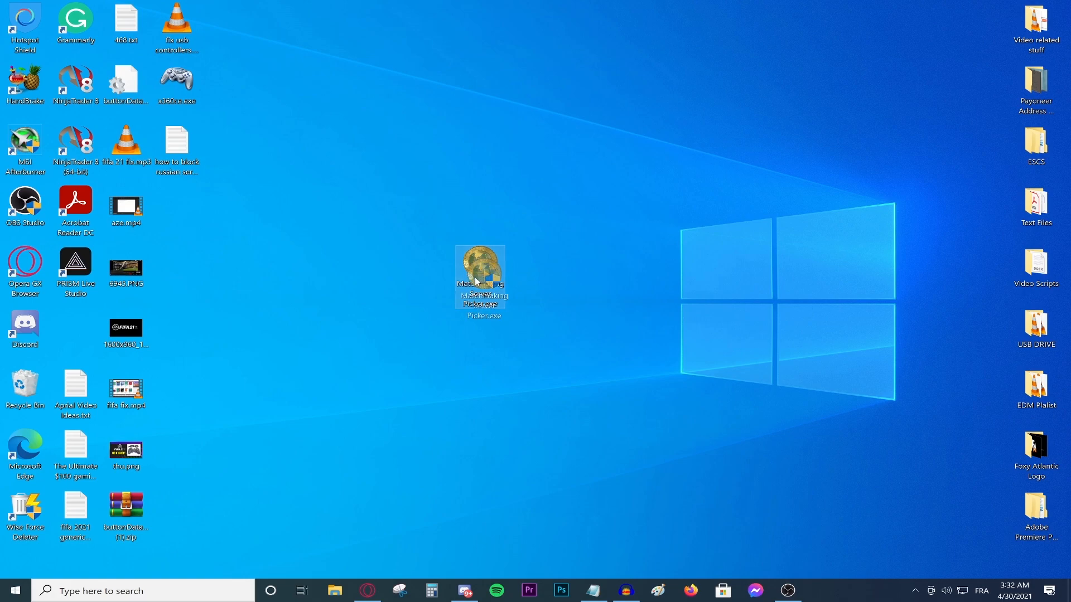
left_click_drag(480, 277, 379, 277)
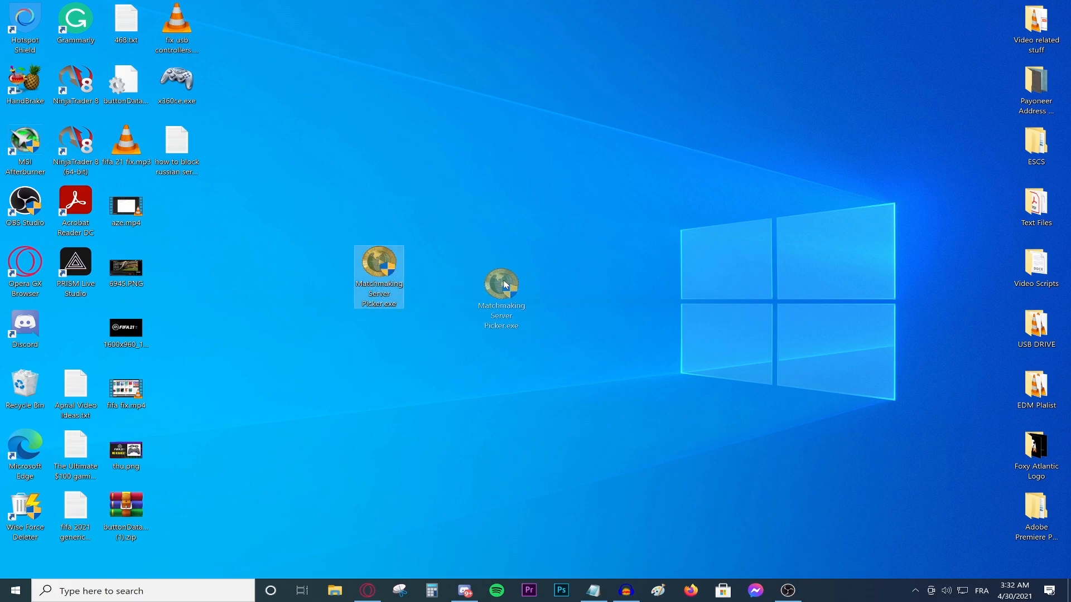
double_click(378, 266)
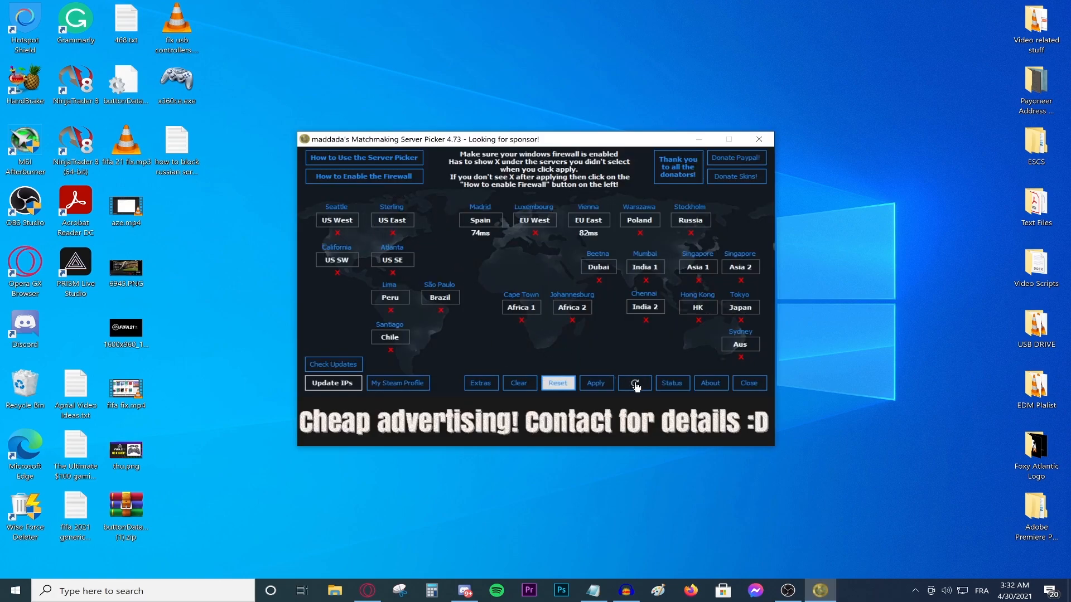
- Refresh all server pings (Spain 67ms, EU East 80ms) and mark Spain as allowed
left_click(633, 383)
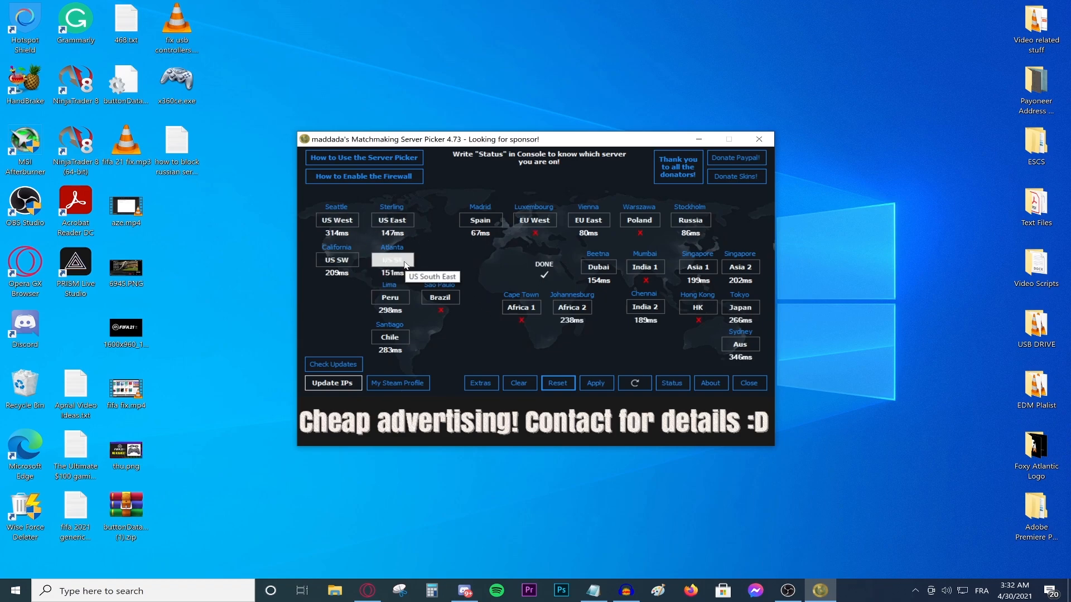
mouse_move(644, 307)
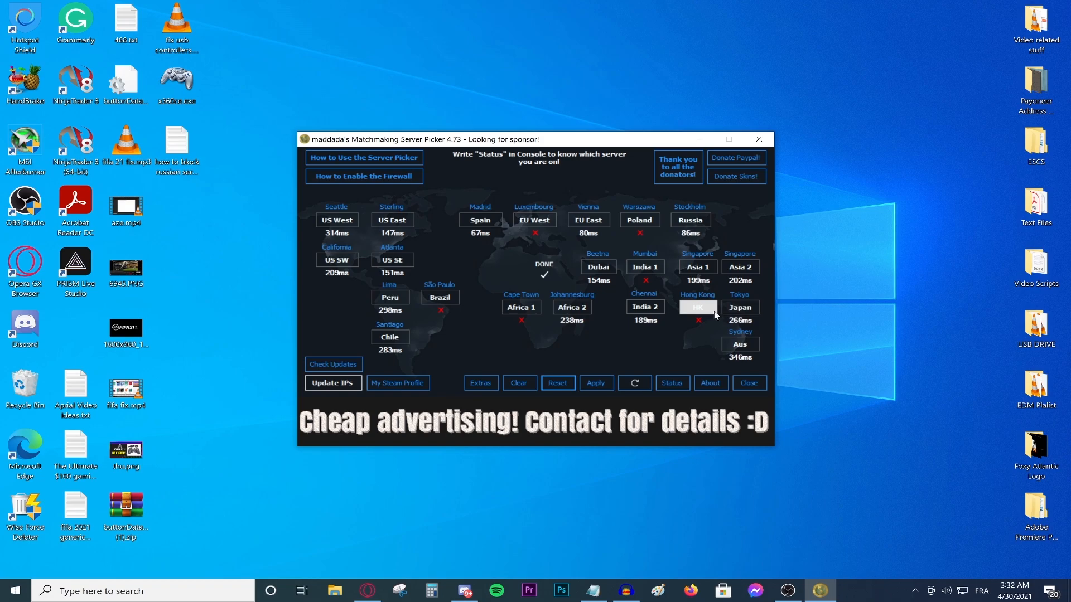
mouse_move(598, 266)
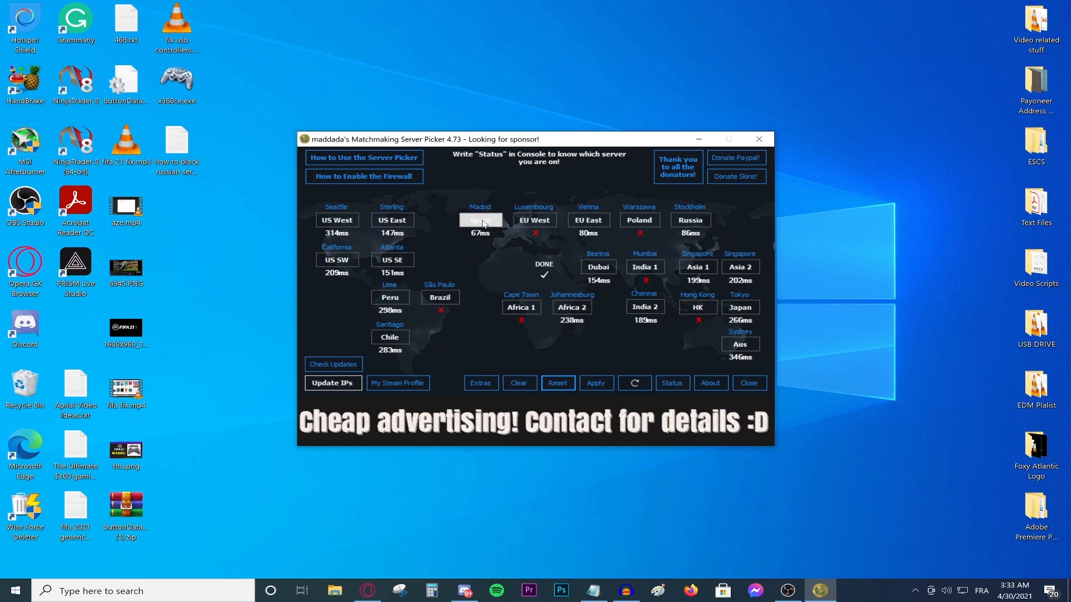
mouse_move(484, 241)
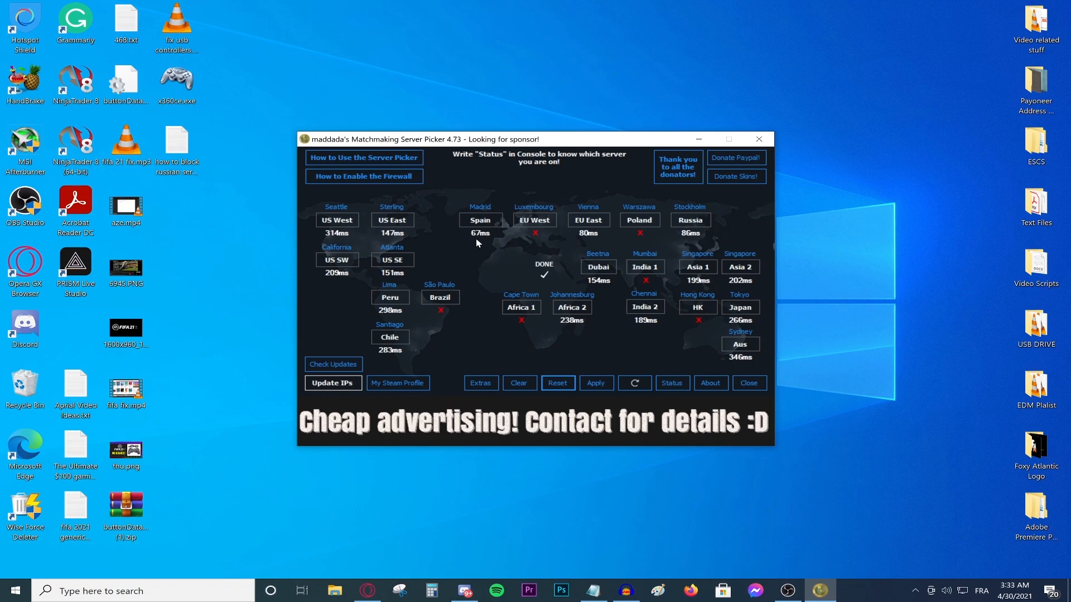
left_click(479, 220)
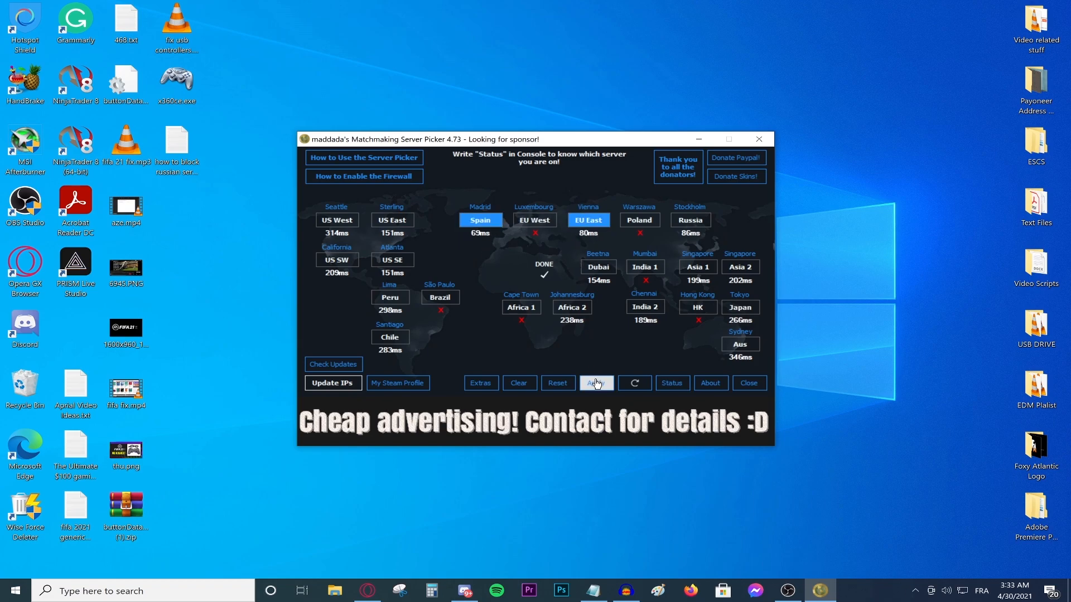
- Apply the Spain and EU East selection, blocking every other region, then close the picker
left_click(596, 383)
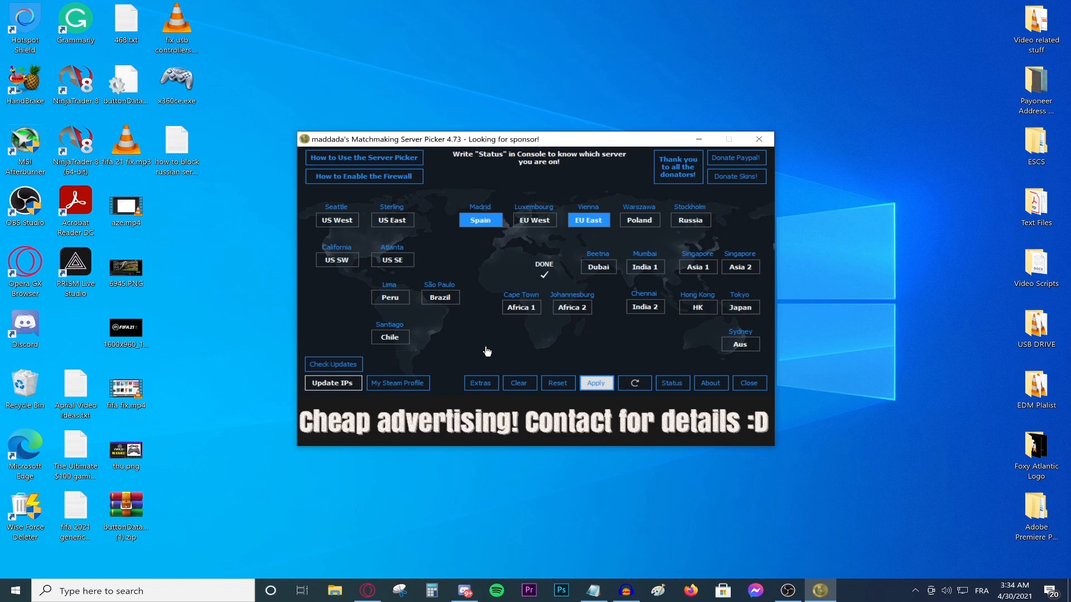
left_click(595, 383)
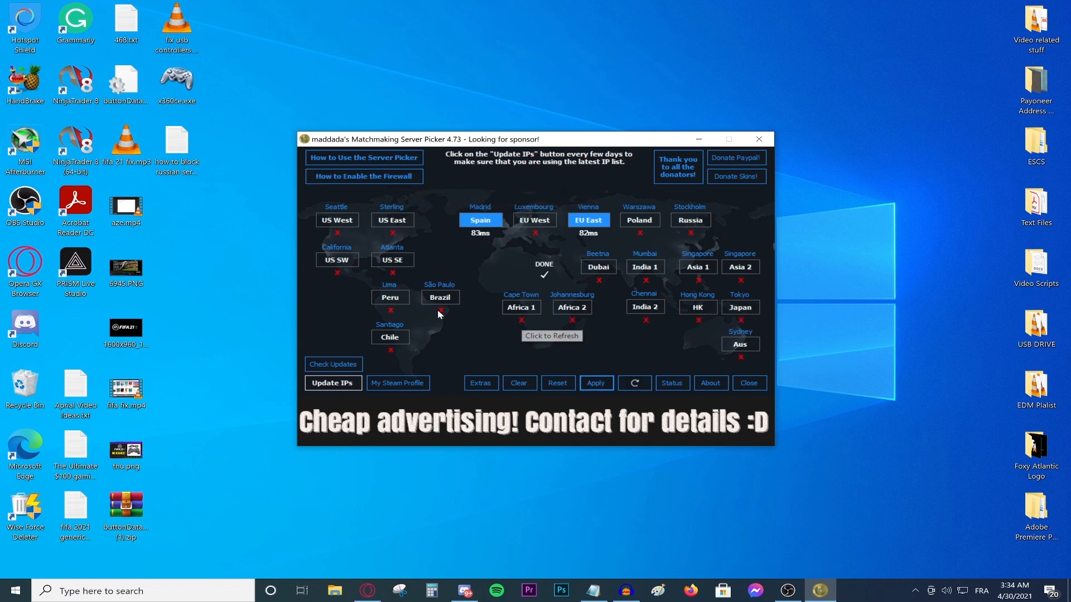
mouse_move(513, 276)
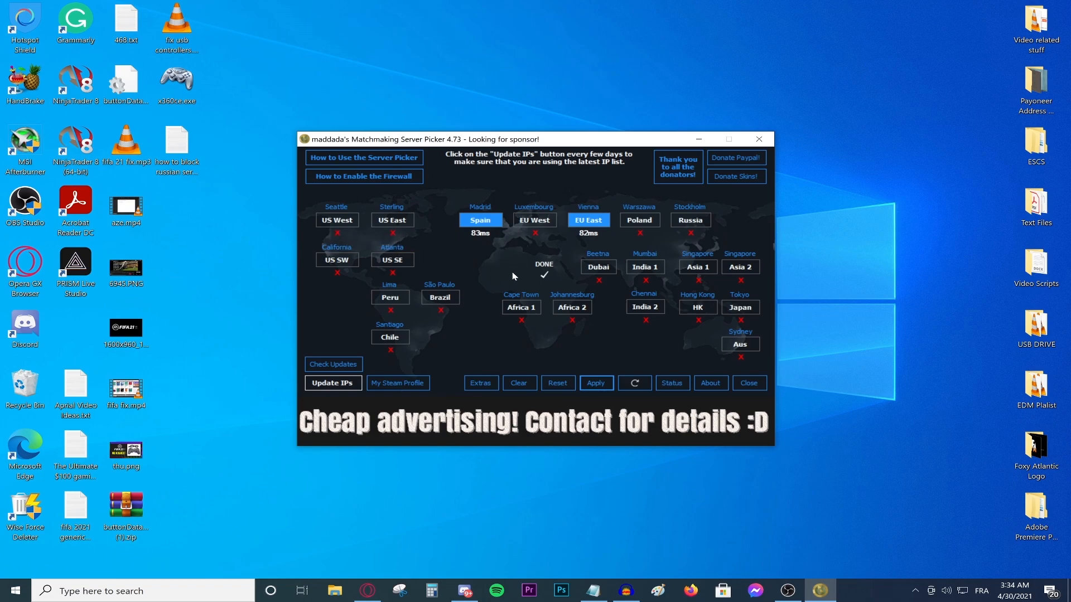
mouse_move(364, 176)
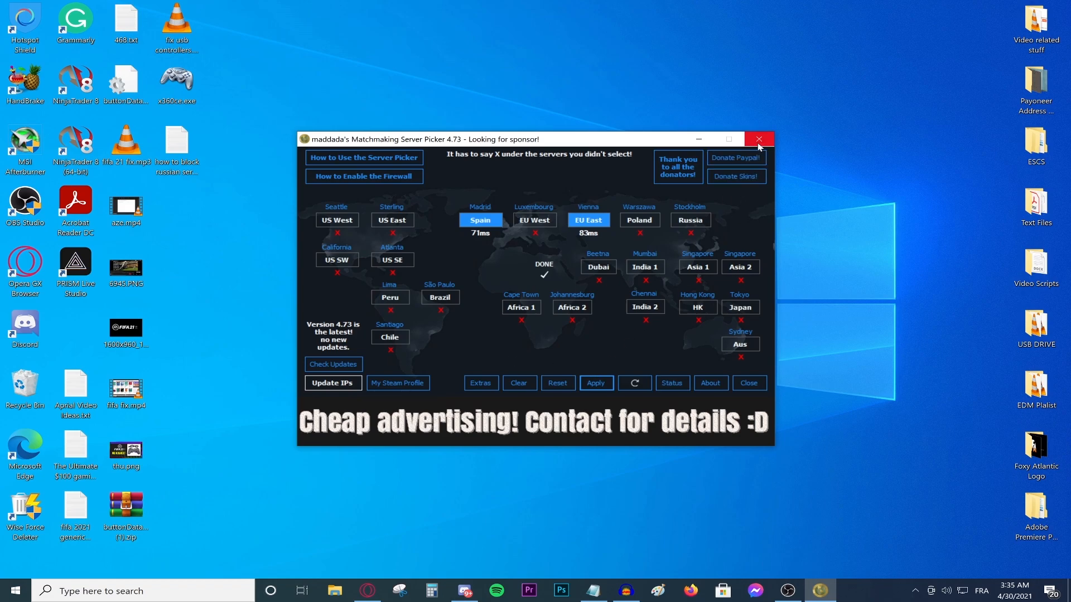
left_click(759, 140)
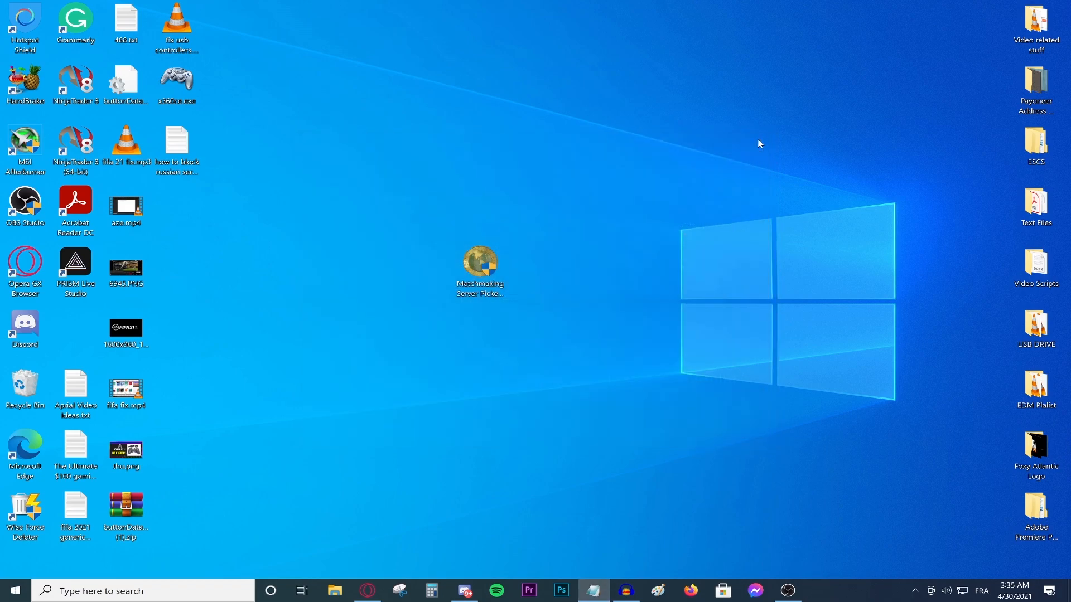